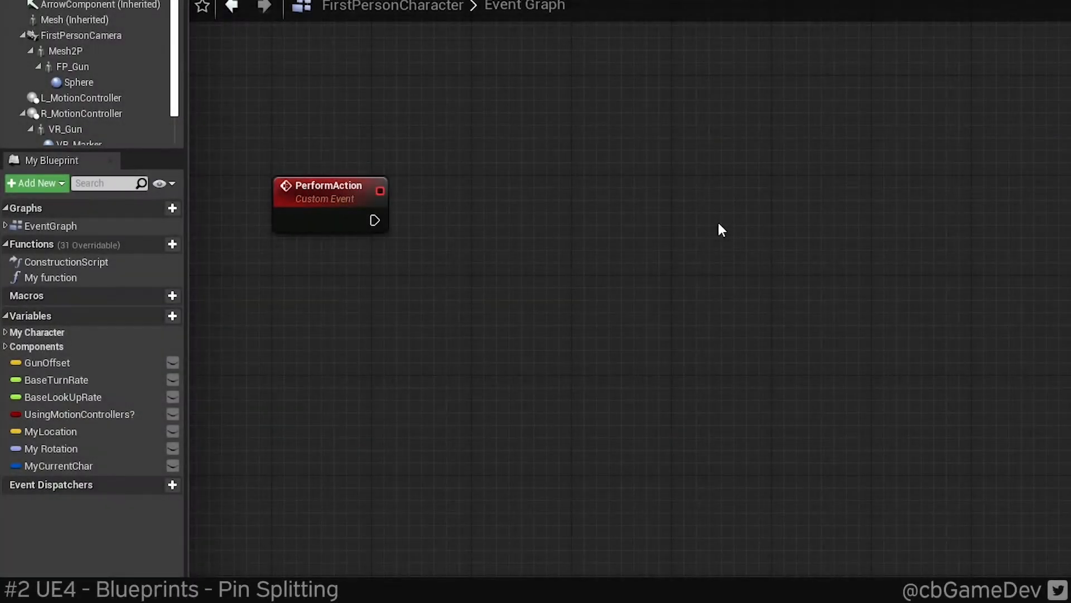
mouse_move(705, 259)
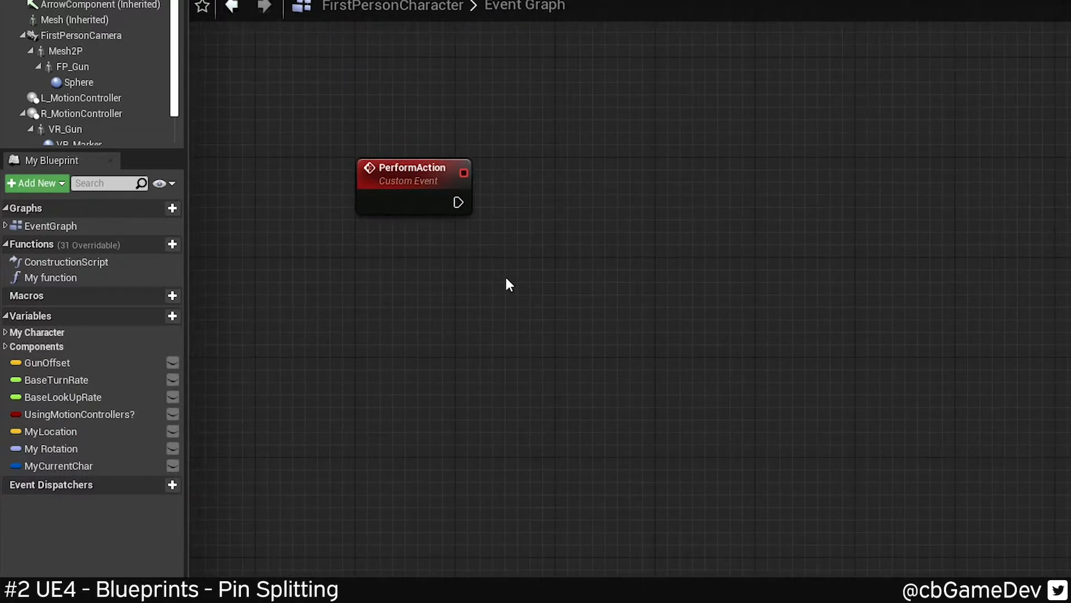
mouse_move(425, 297)
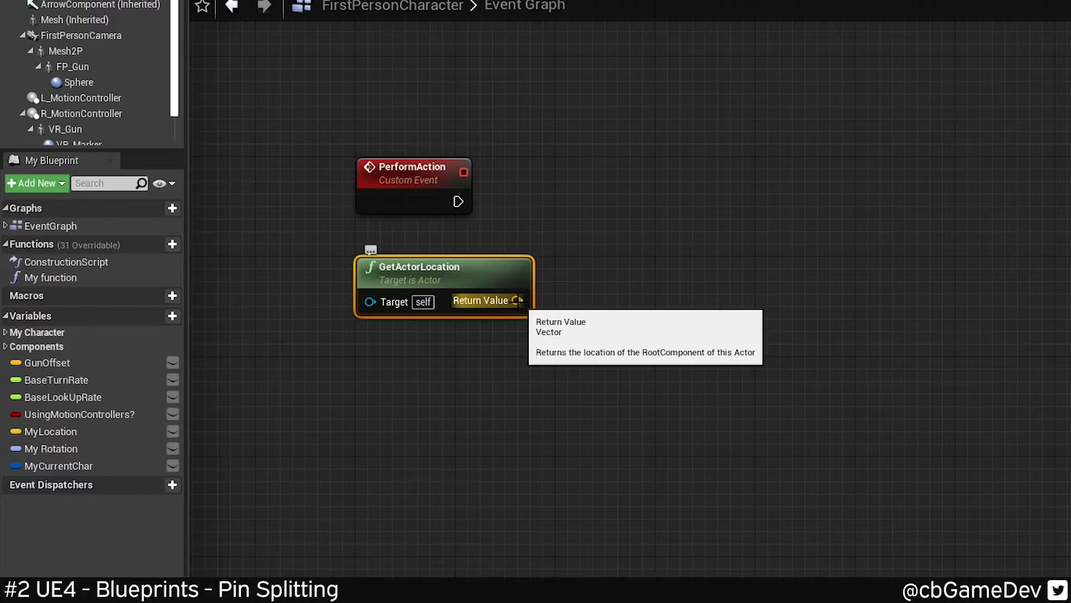
Wire GetActorLocation through Break Vector and Make Vector (Z plus 1.0) into SetActorLocation from PerformAction.
left_click_drag(515, 300, 530, 359)
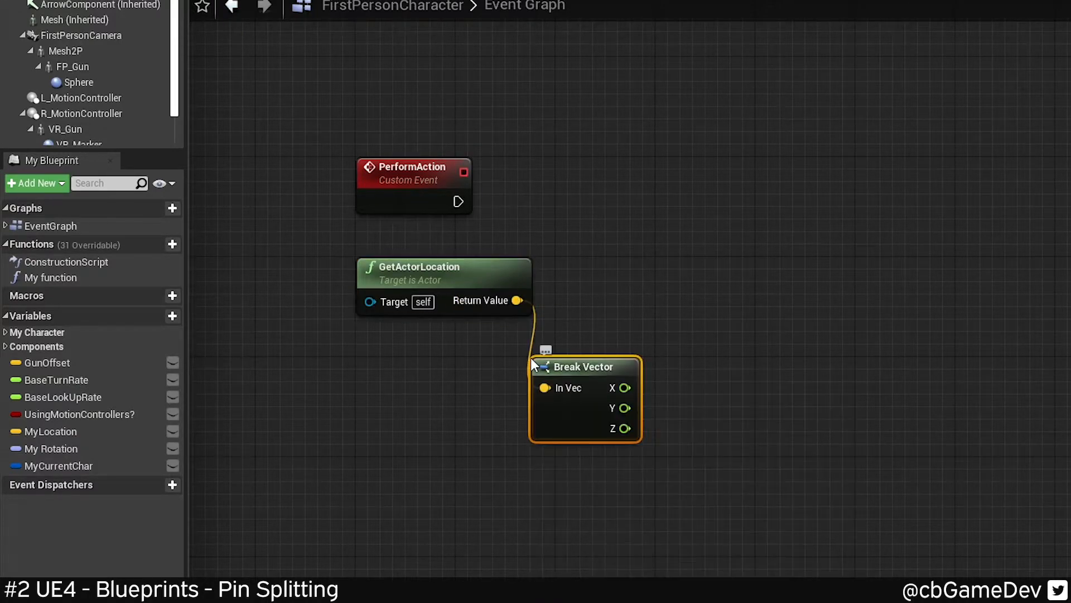
left_click_drag(584, 366, 486, 341)
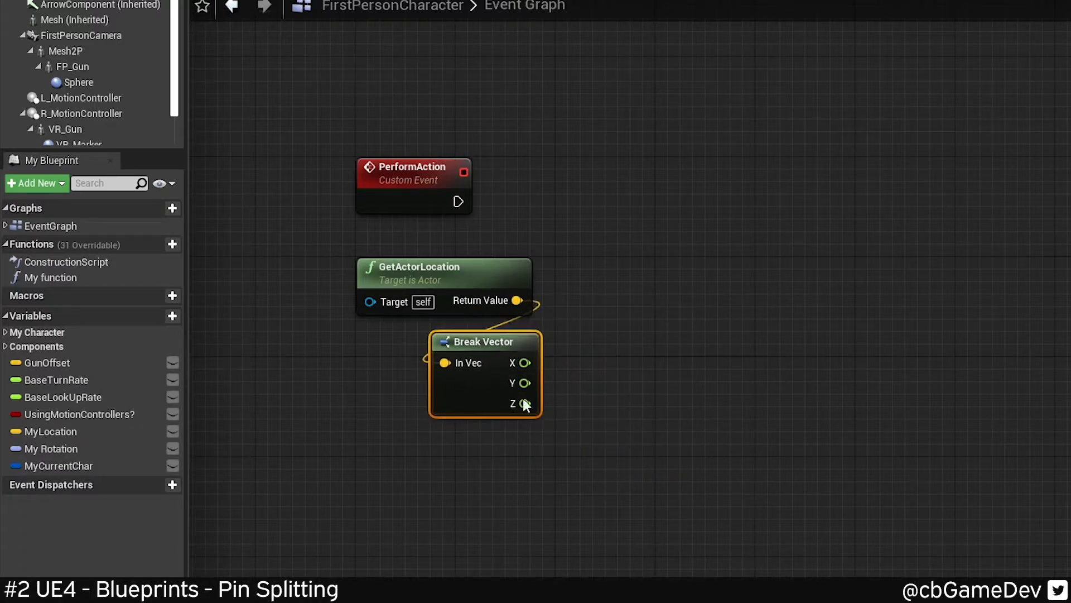
left_click_drag(526, 362, 612, 374)
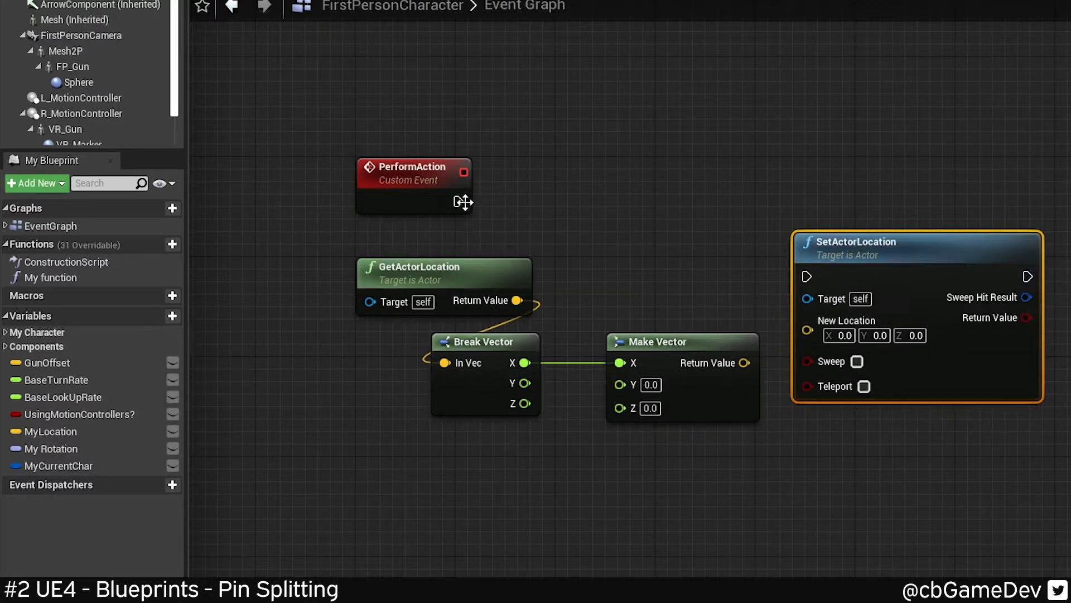
left_click_drag(470, 201, 806, 212)
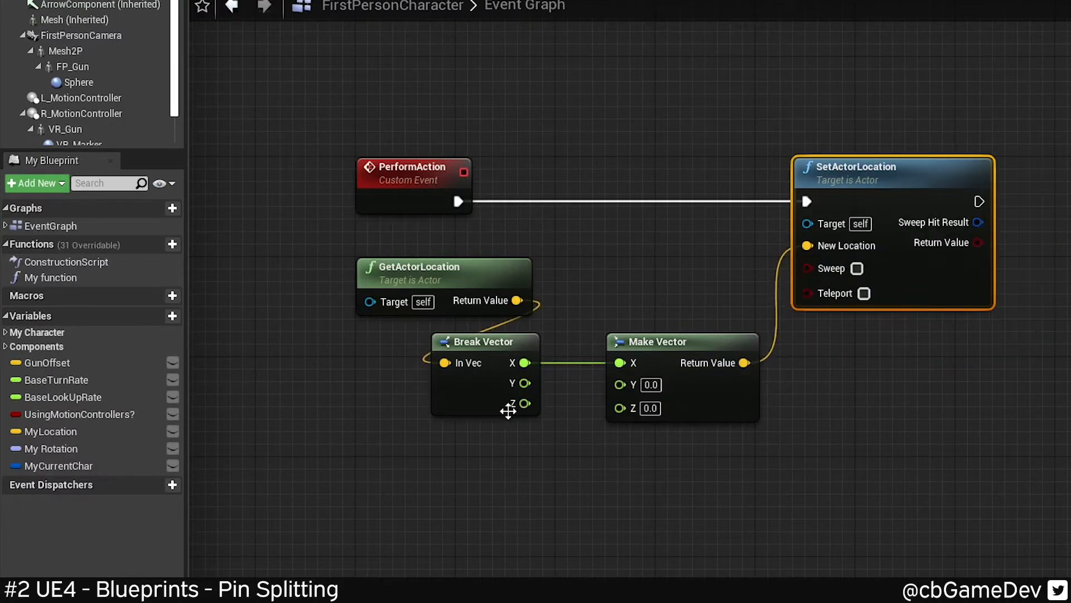
left_click_drag(525, 403, 590, 454)
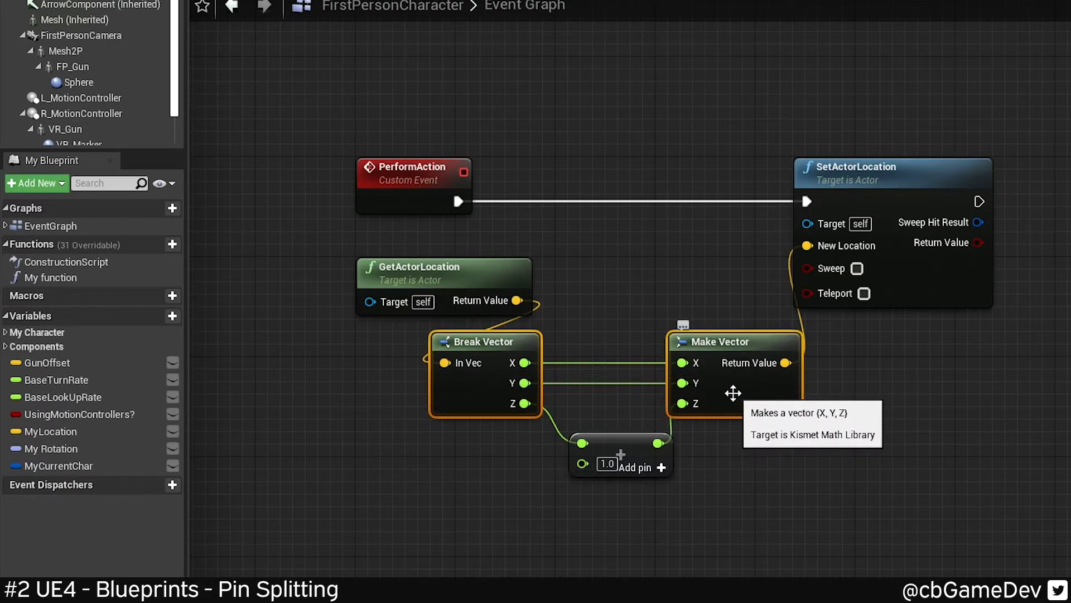
mouse_move(646, 296)
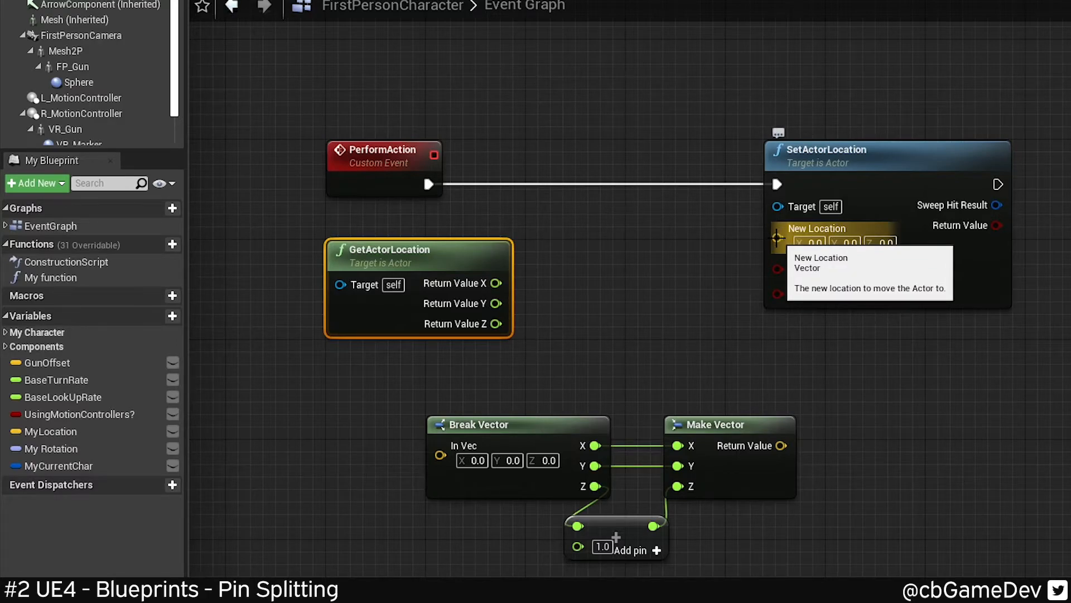
Connect the split X, Y, Z location pins directly from GetActorLocation to SetActorLocation.
left_click_drag(502, 282, 775, 230)
type("get actor rot")
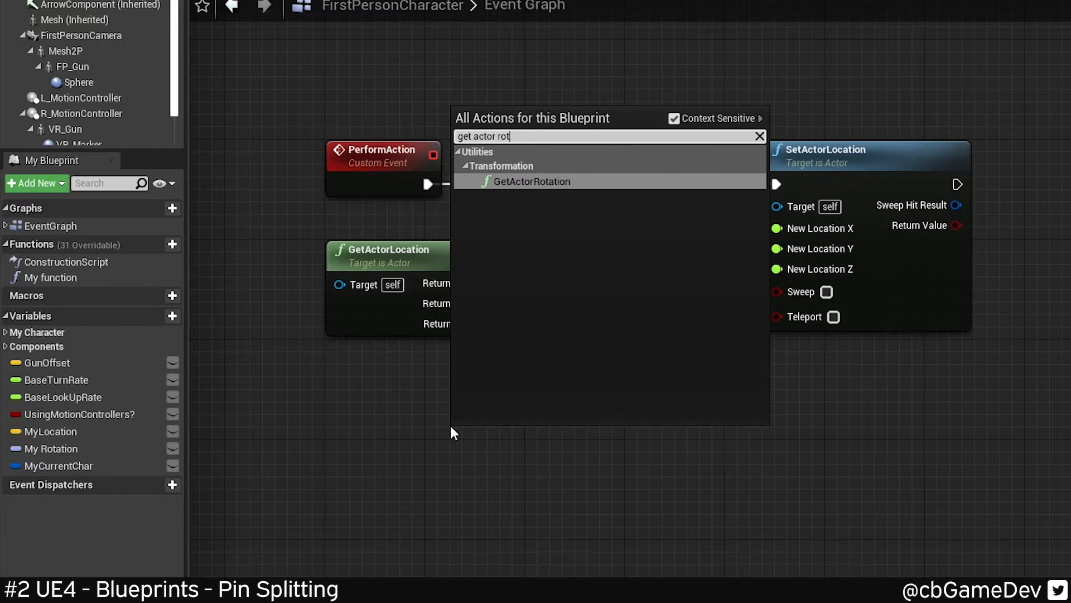
Add GetActorRotation under GetActorLocation and recombine its Roll, Pitch, Yaw pins into one output.
left_click(532, 180)
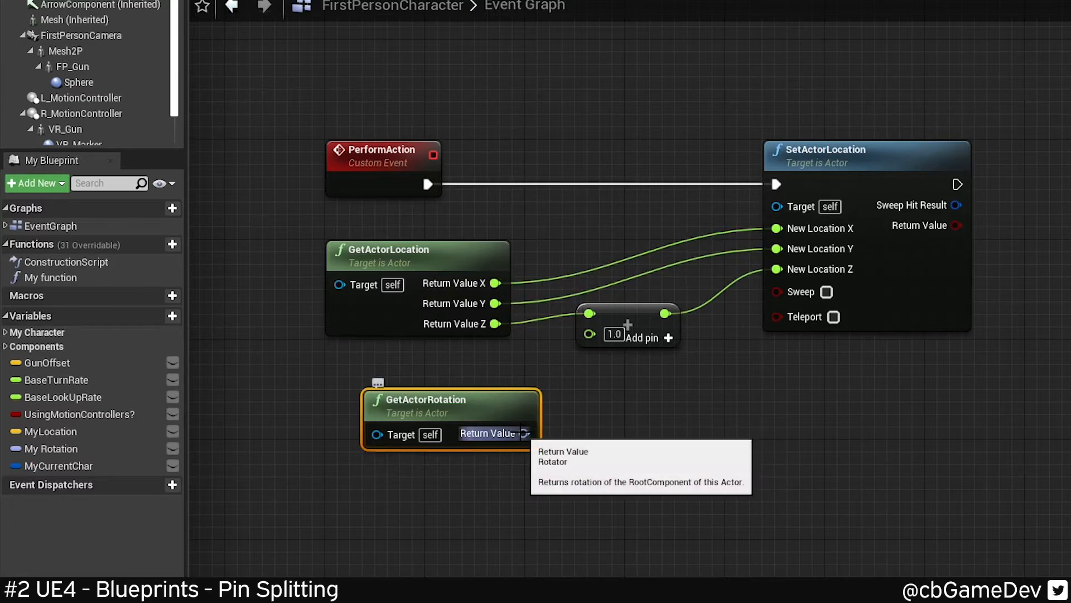
left_click_drag(451, 398, 413, 400)
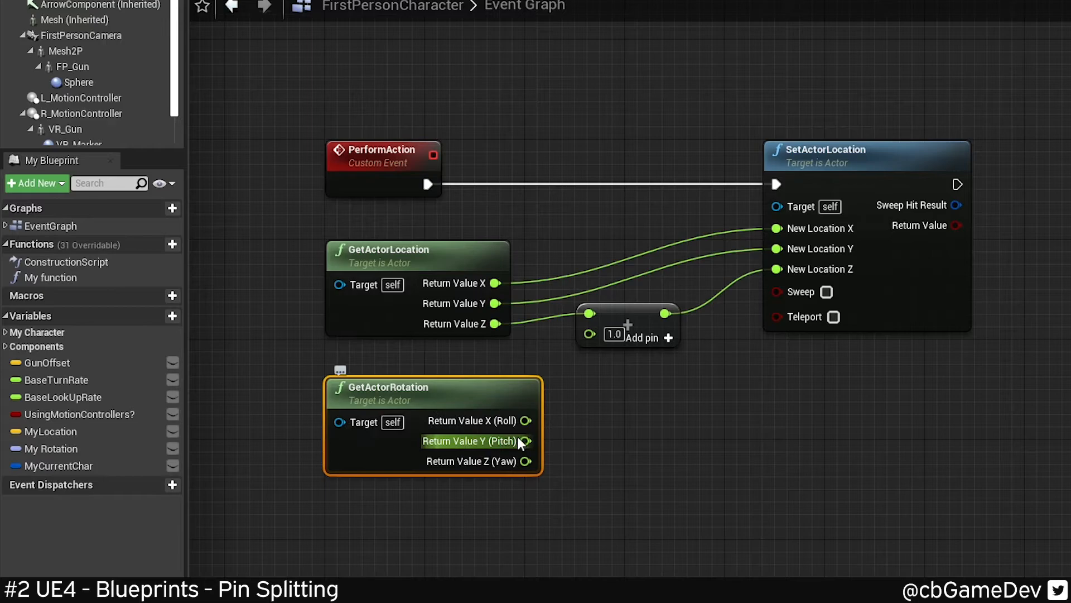
mouse_move(513, 471)
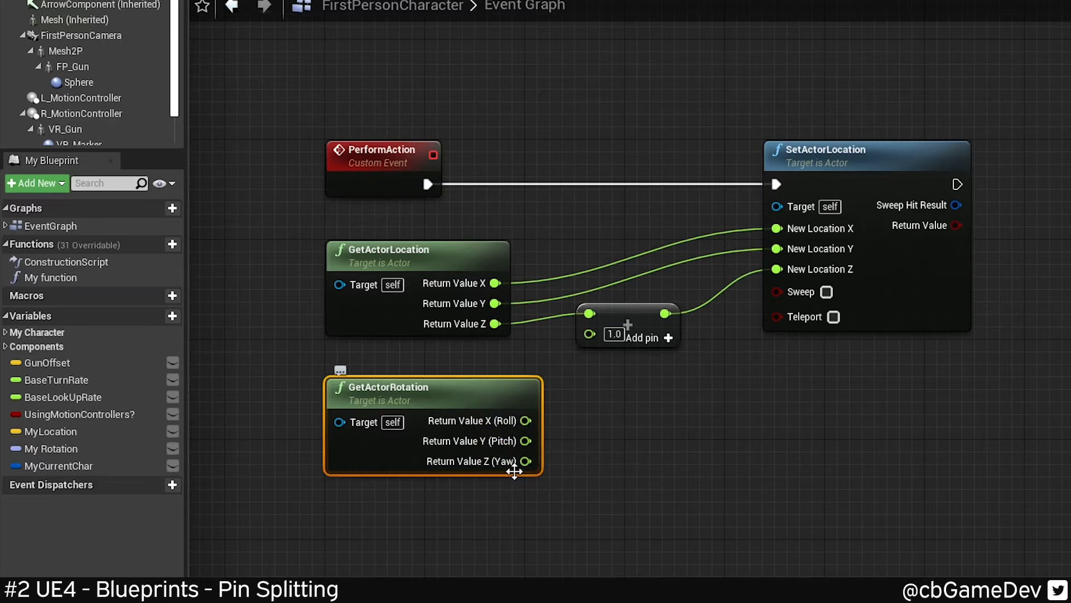
right_click(525, 460)
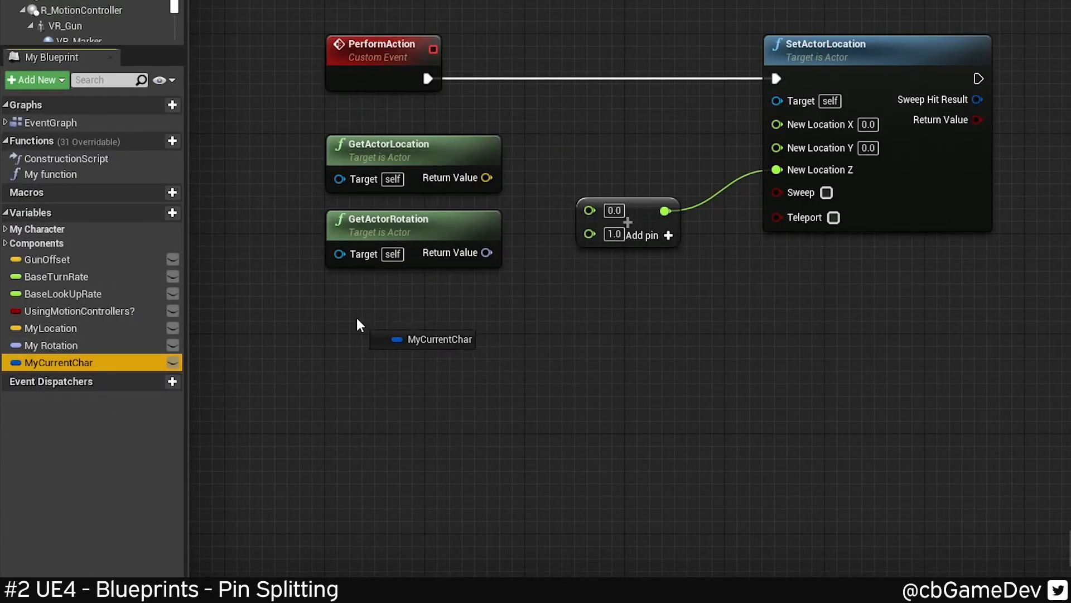
Add a My Current Char getter split into its struct fields, with Colour recombined from R, G, B, A.
left_click(431, 340)
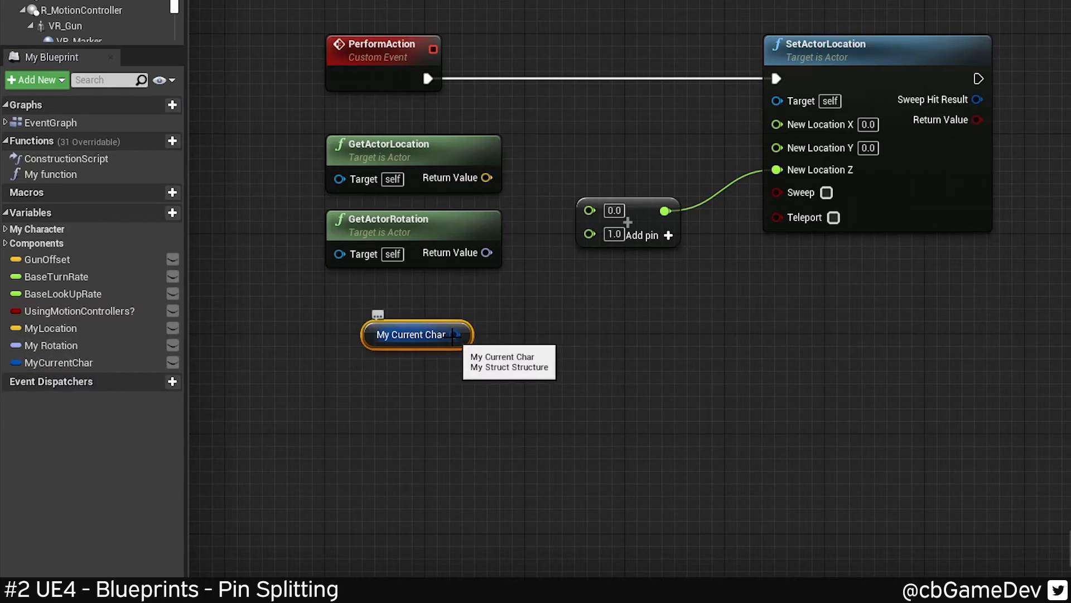
left_click(449, 335)
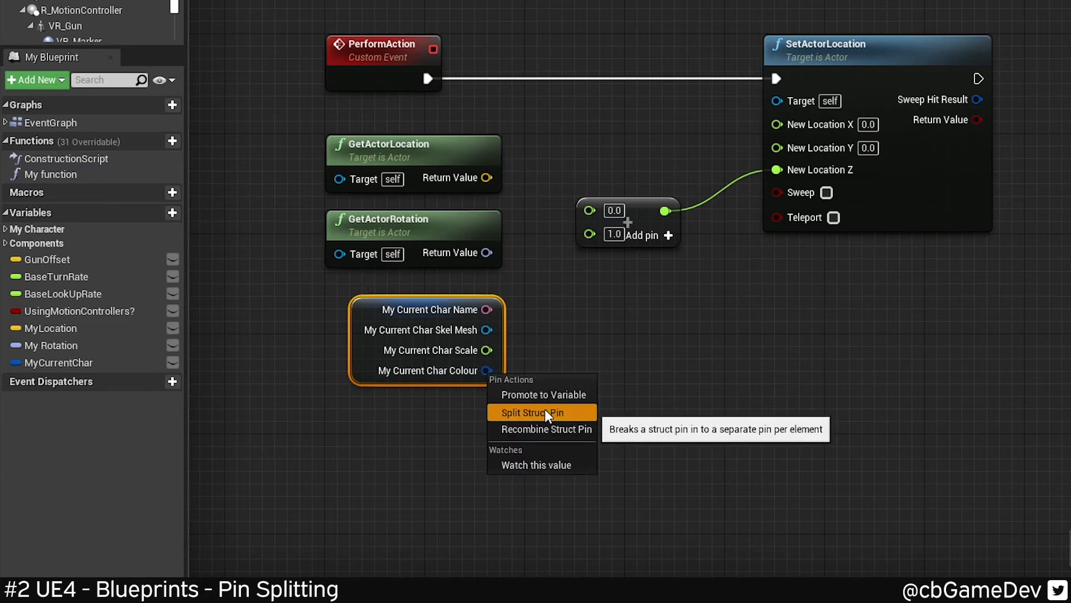
left_click(533, 413)
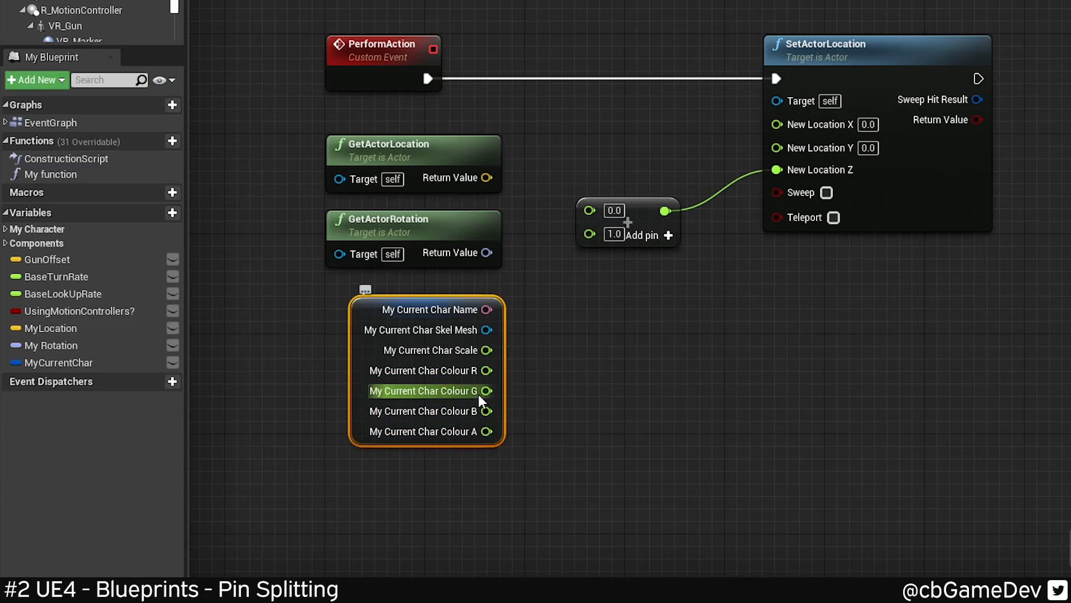
right_click(487, 391)
type("br")
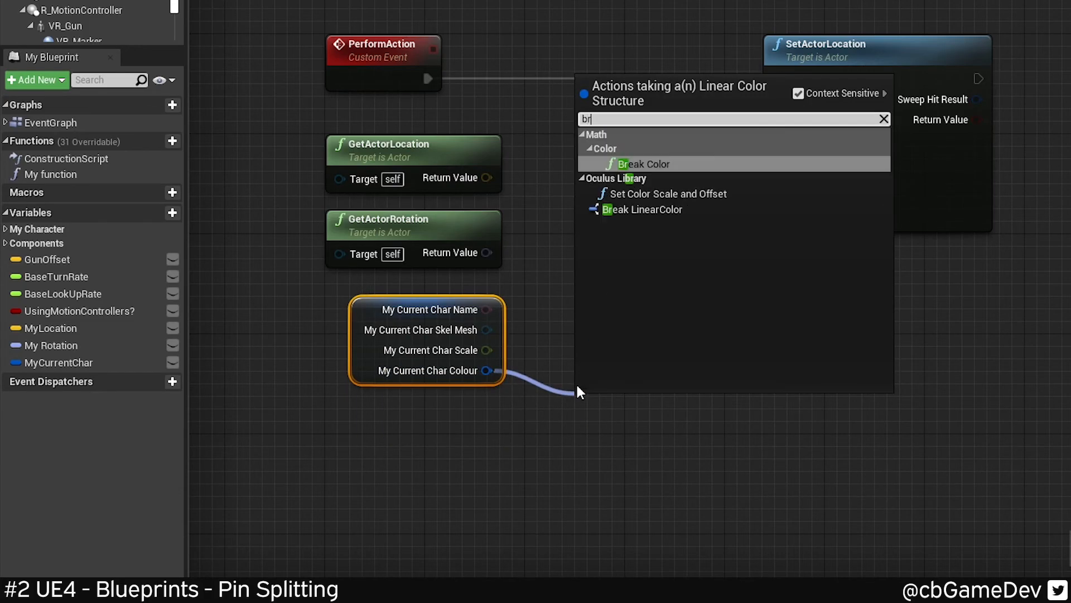
Feed the Colour pin into a new Break LinearColor node placed at the lower right.
left_click(643, 210)
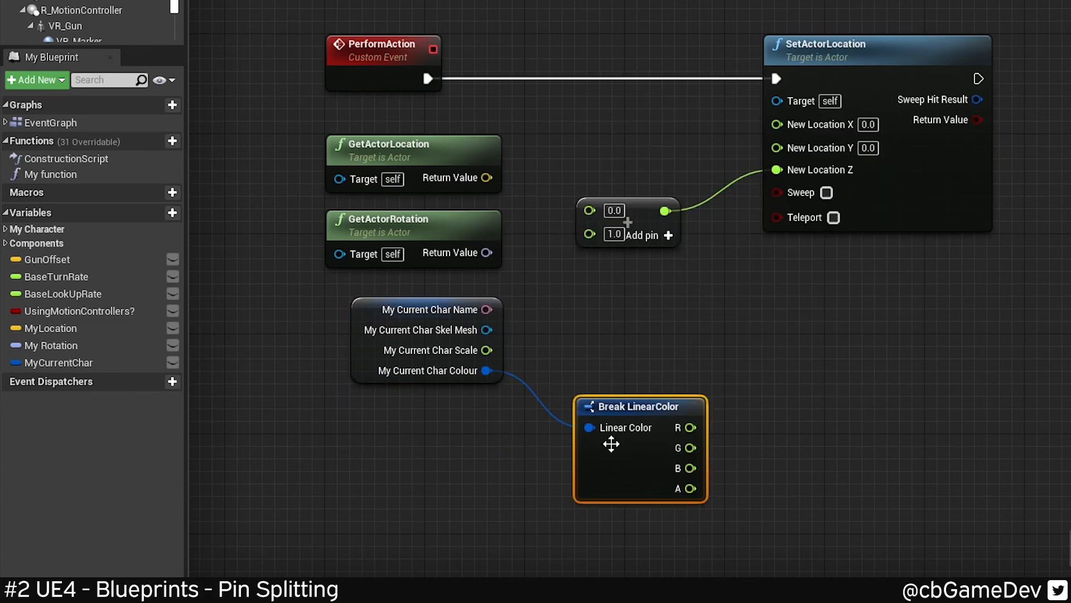
left_click_drag(611, 444, 909, 526)
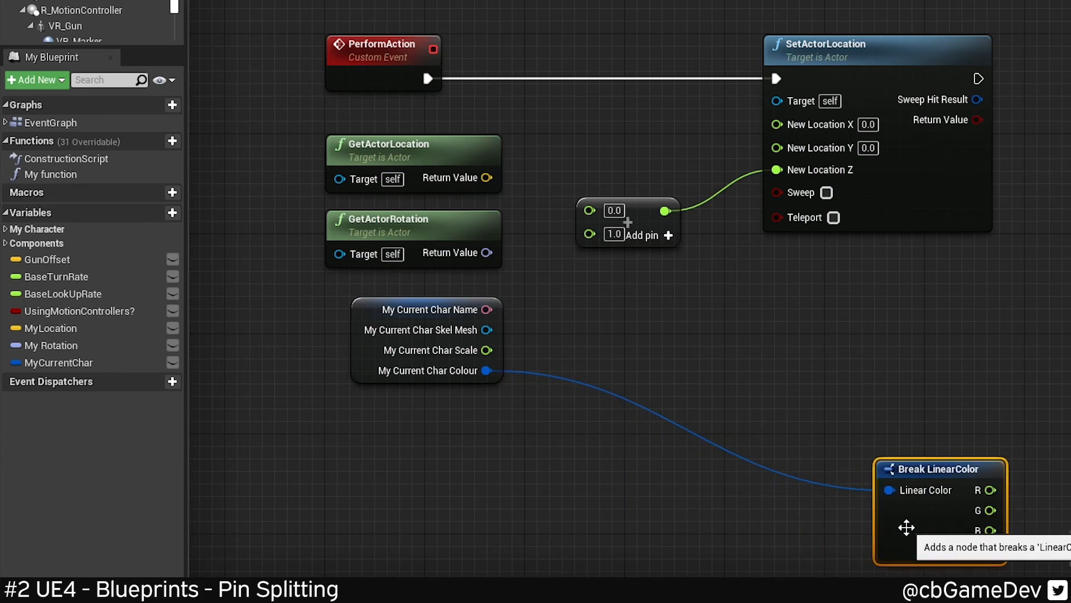
mouse_move(766, 384)
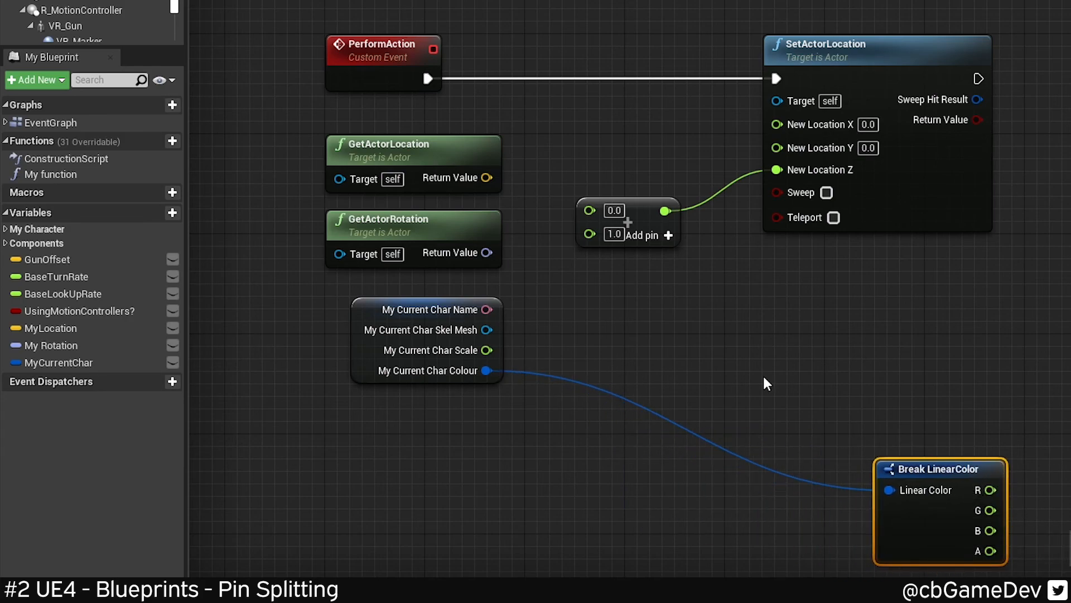